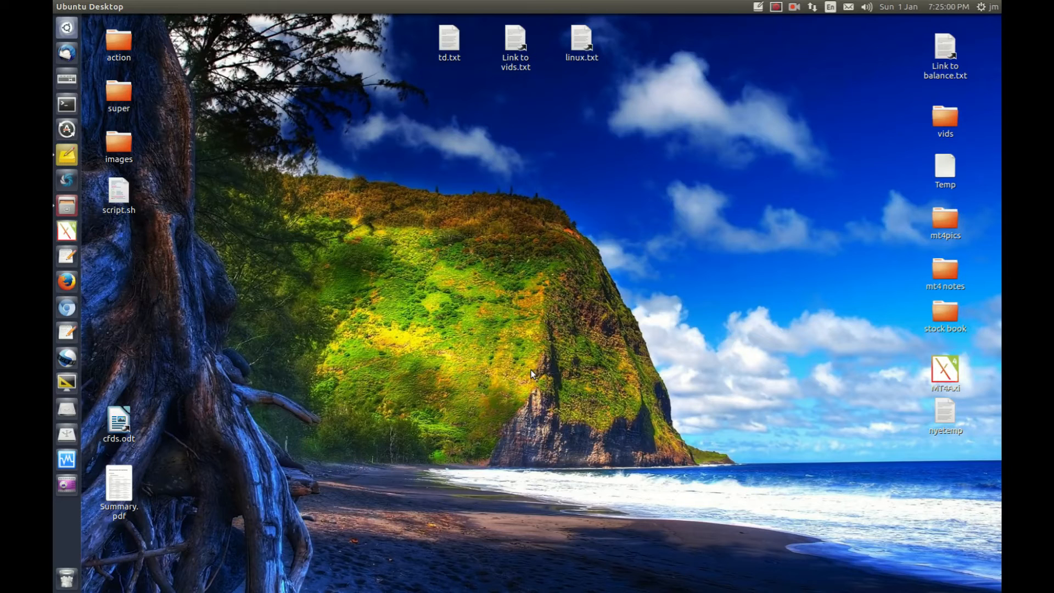
pyautogui.moveTo(507, 267)
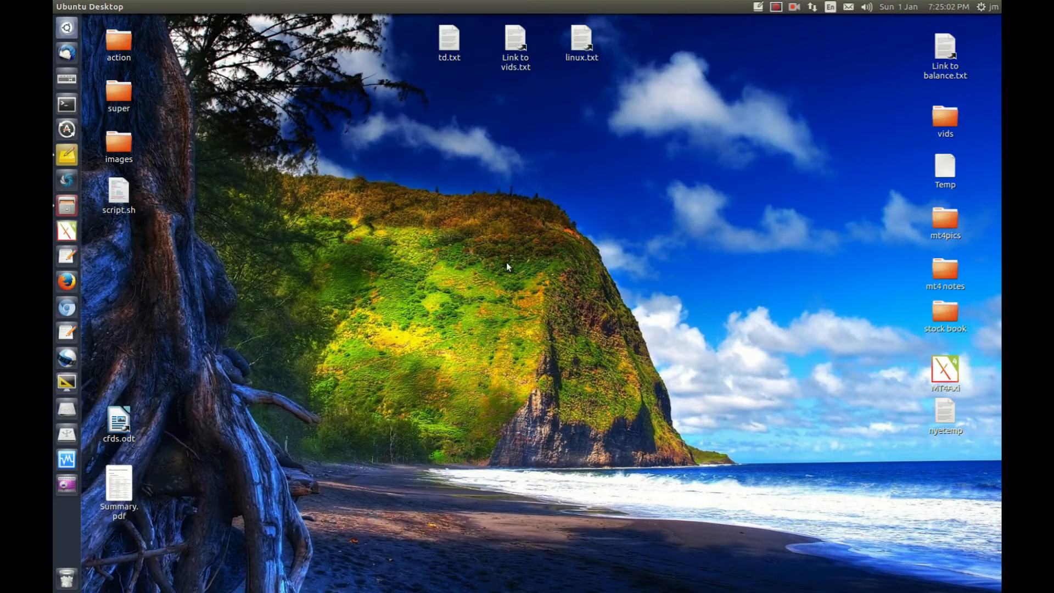
pyautogui.moveTo(98, 193)
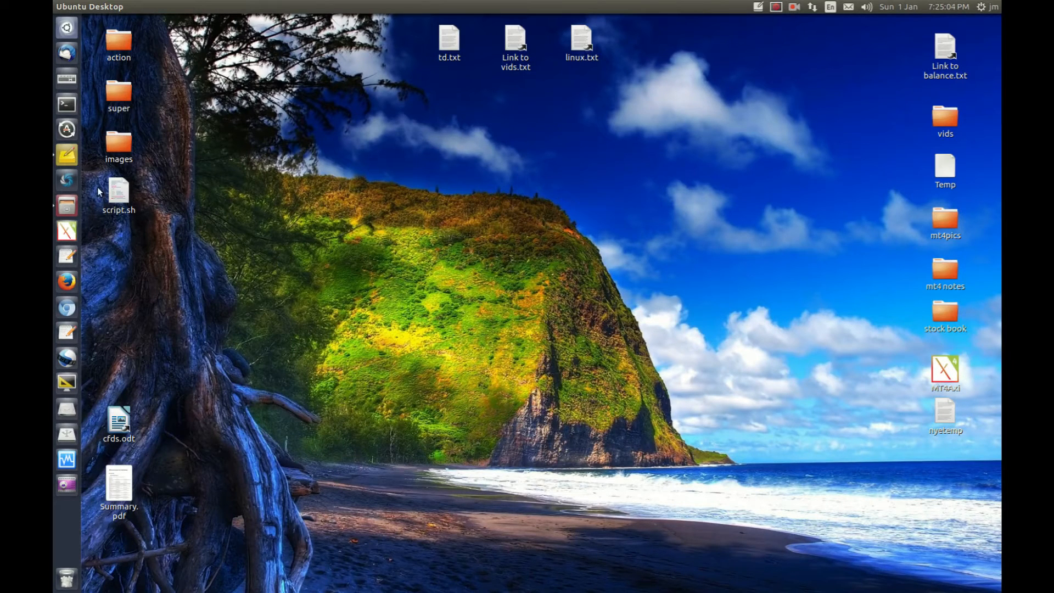
# - Select the script.sh icon on the desktop
pyautogui.click(119, 191)
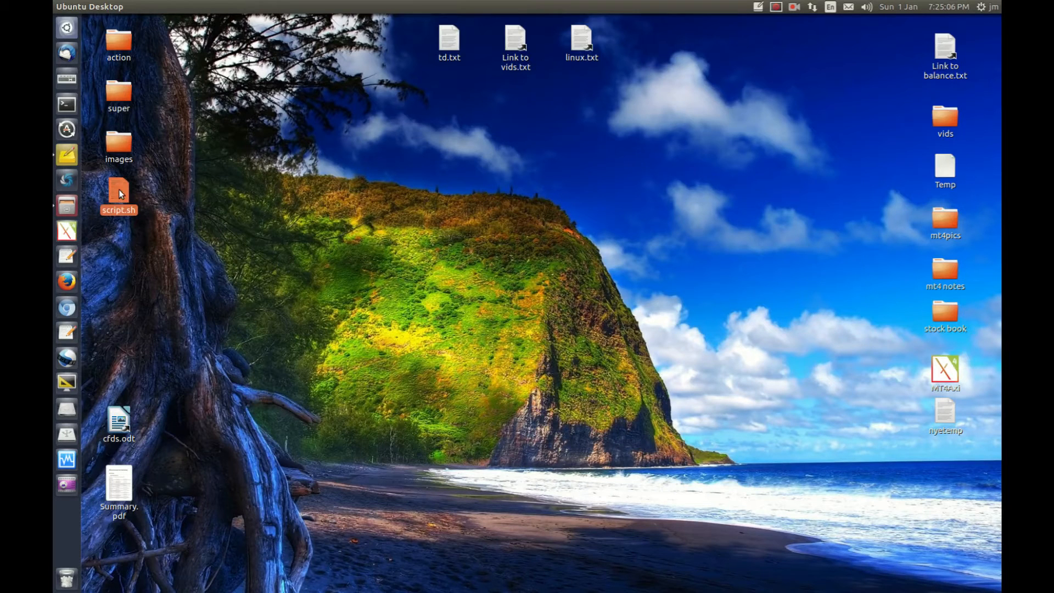
pyautogui.doubleClick(120, 195)
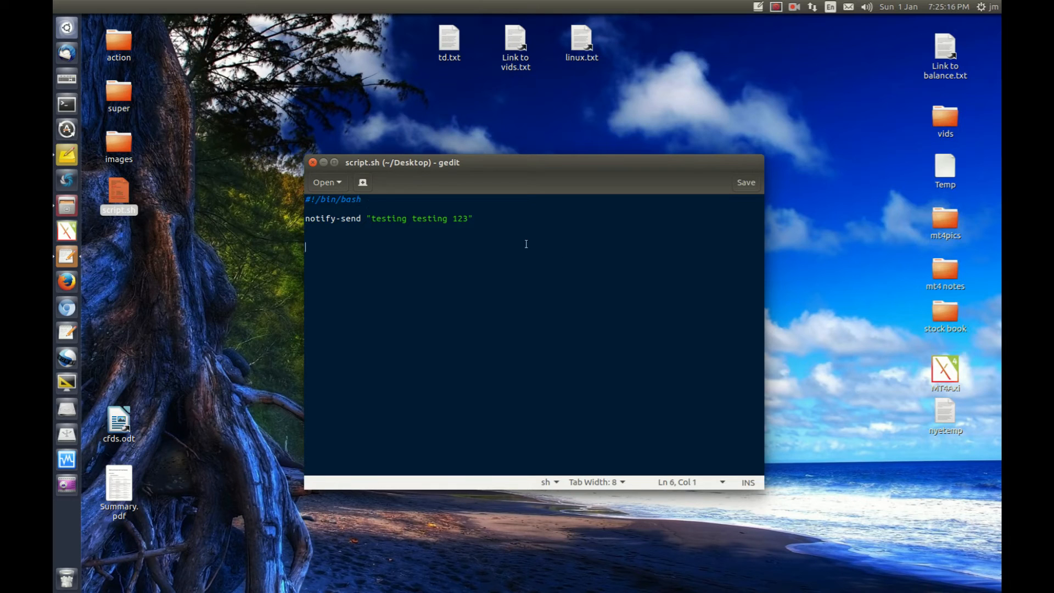
pyautogui.doubleClick(330, 218)
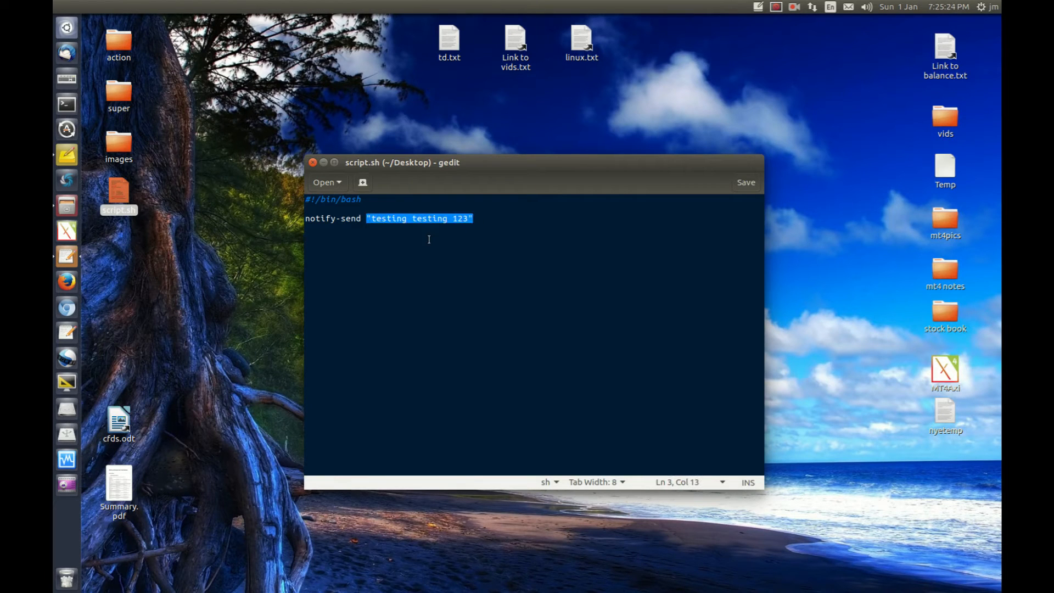
pyautogui.moveTo(314, 165)
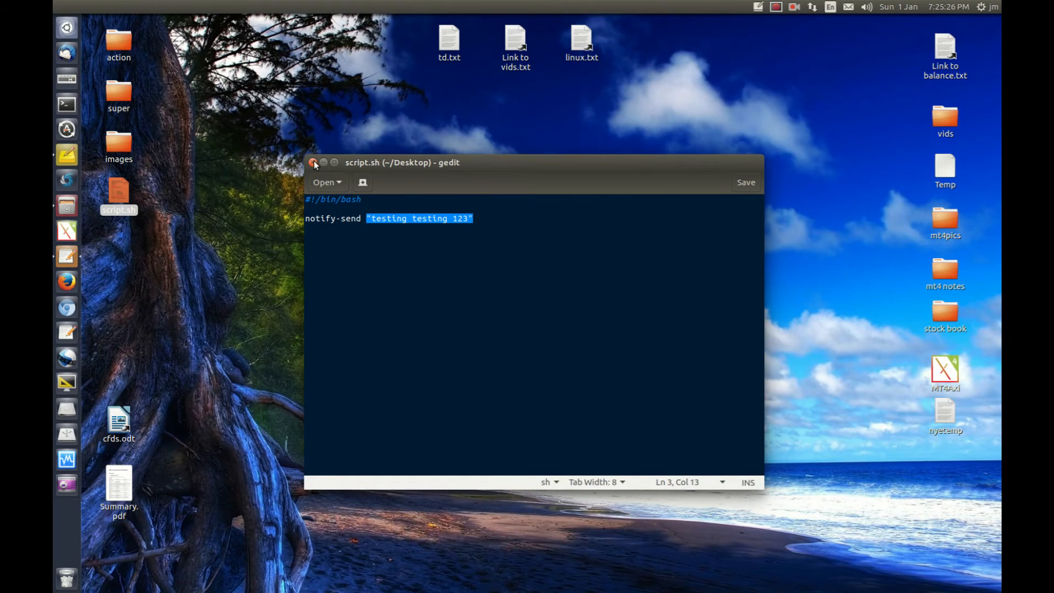
pyautogui.click(313, 162)
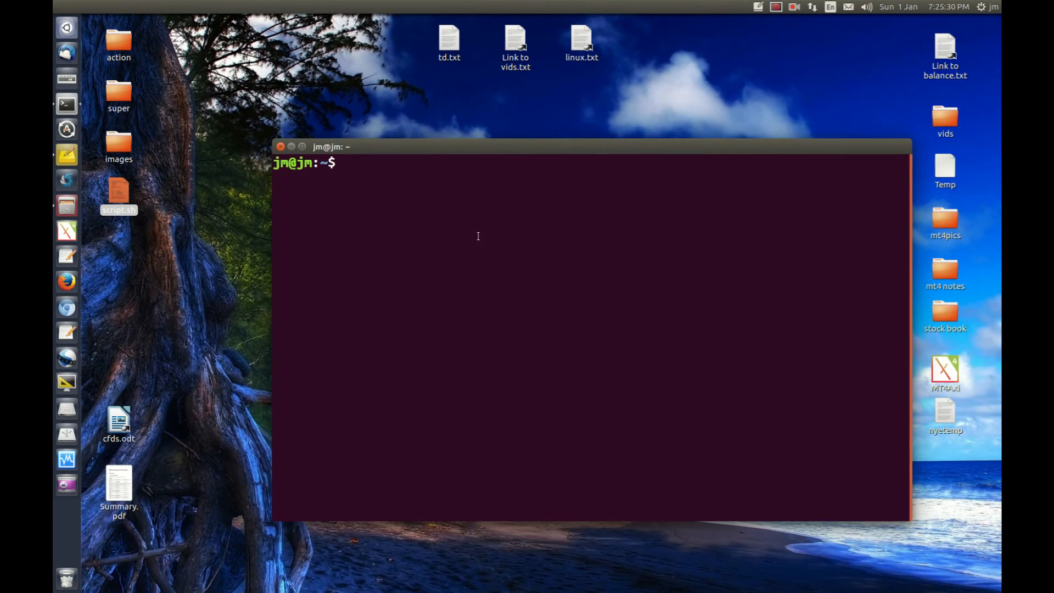
pyautogui.moveTo(462, 266)
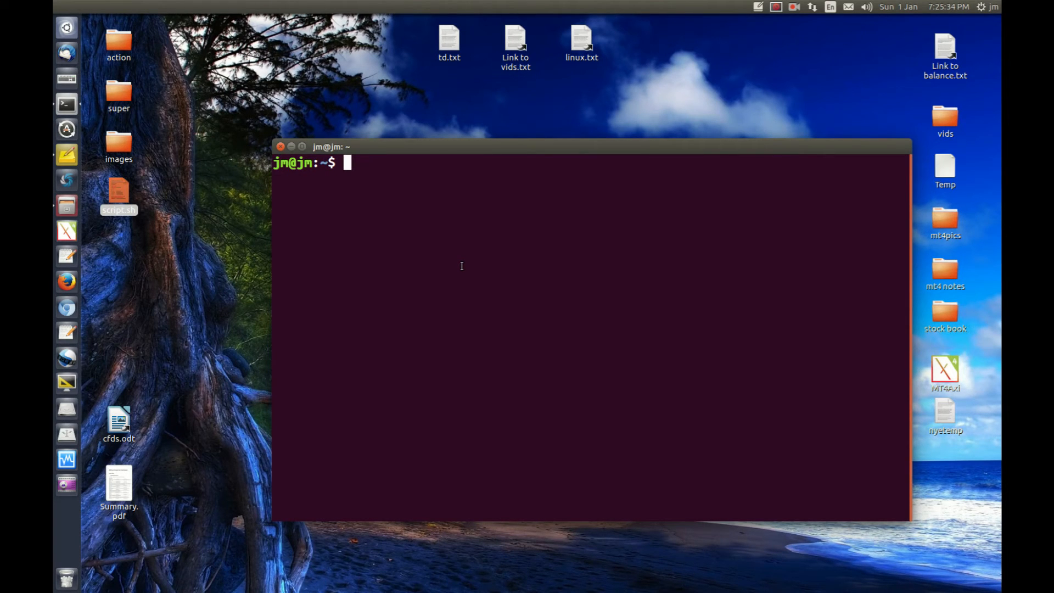
# - Run sh ~/Desktop/script.sh to trigger the 'testing testing 123' notification
pyautogui.write('sh ~')
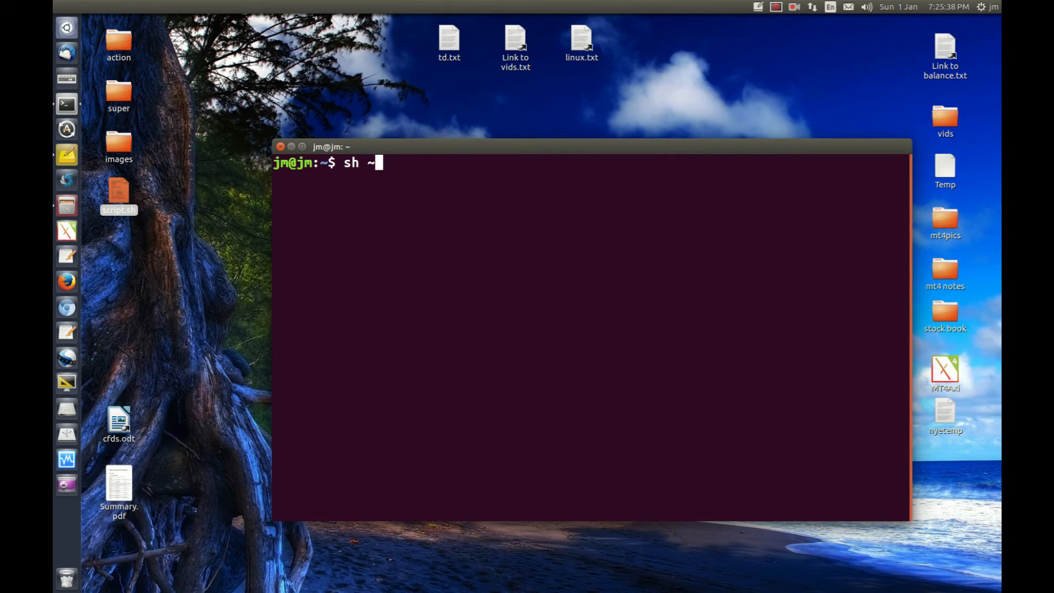
pyautogui.write('/Desktop/sc')
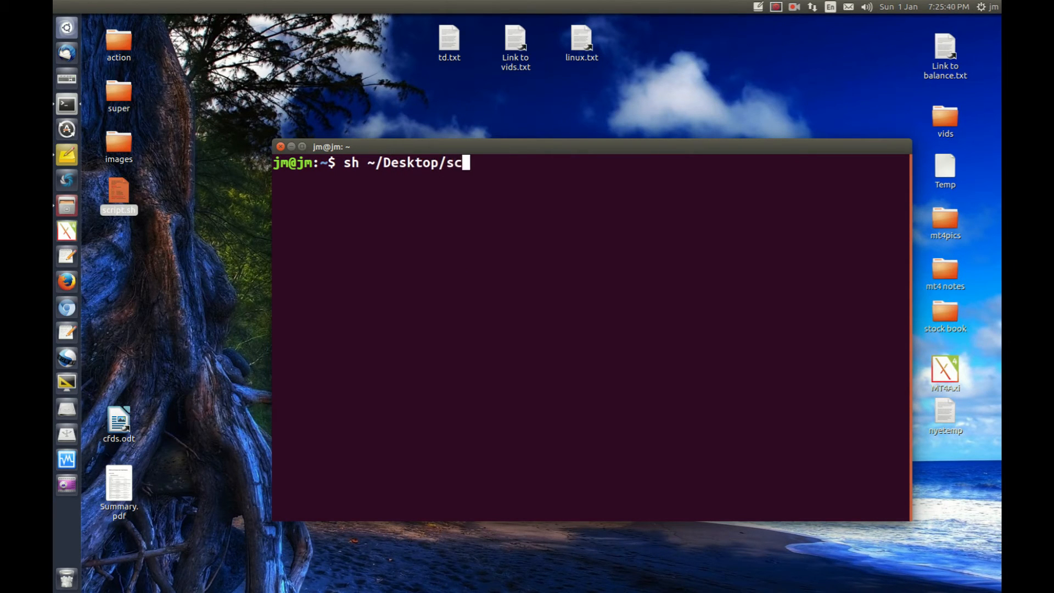
pyautogui.write('ript.sh')
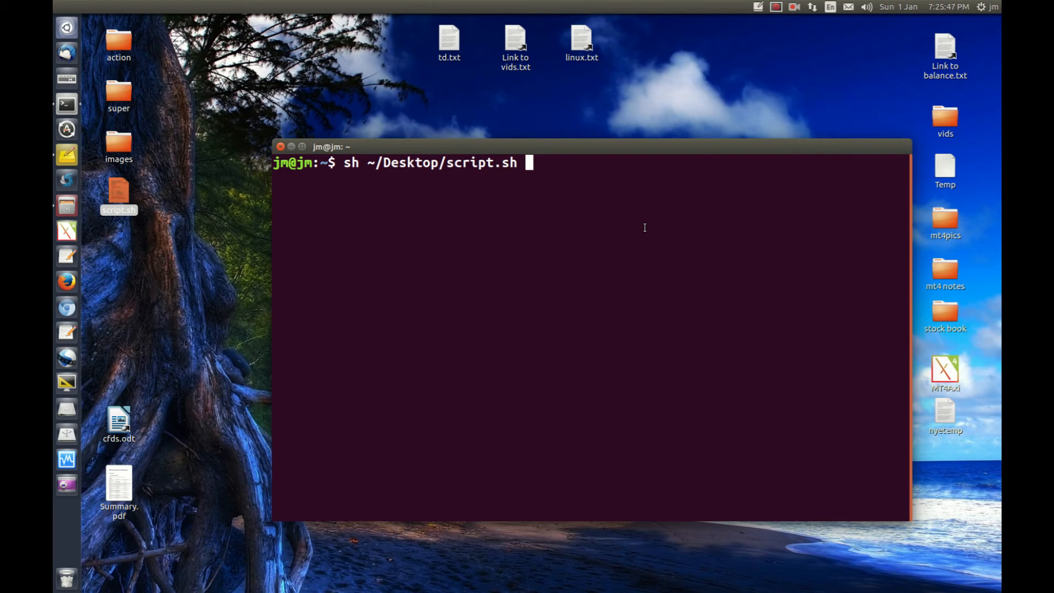
pyautogui.press('Return')
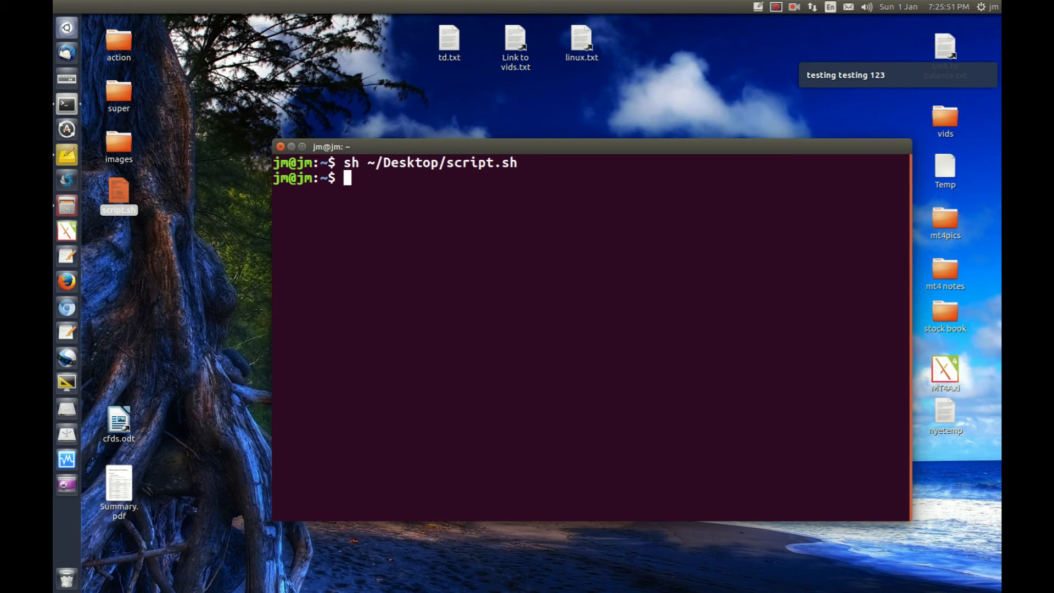
# - Run bash ~/Desktop/script.sh in the terminal
pyautogui.write('bash')
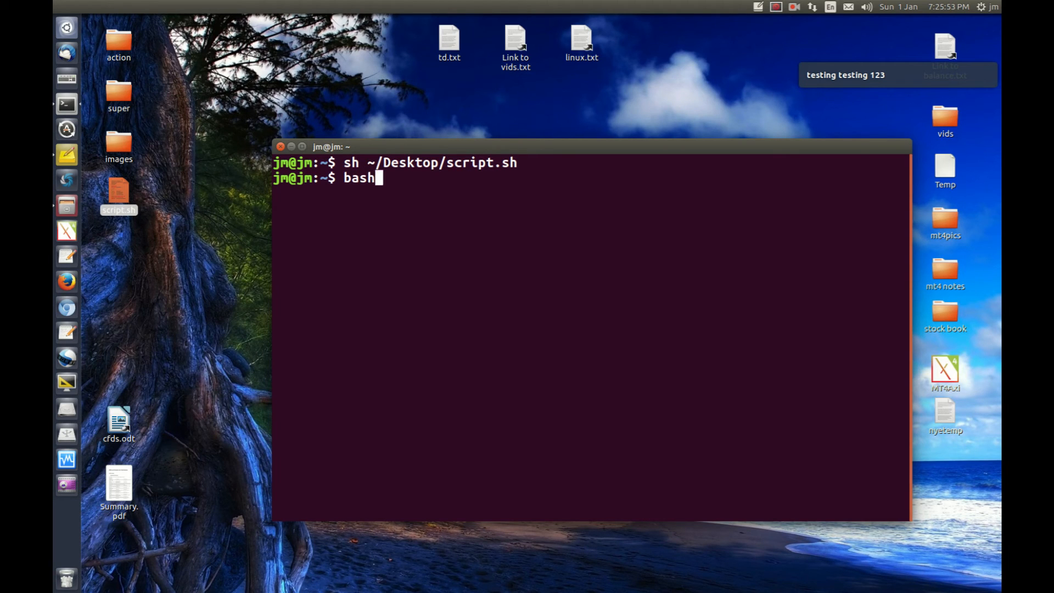
pyautogui.write('sh ~/Desktop/script.sh')
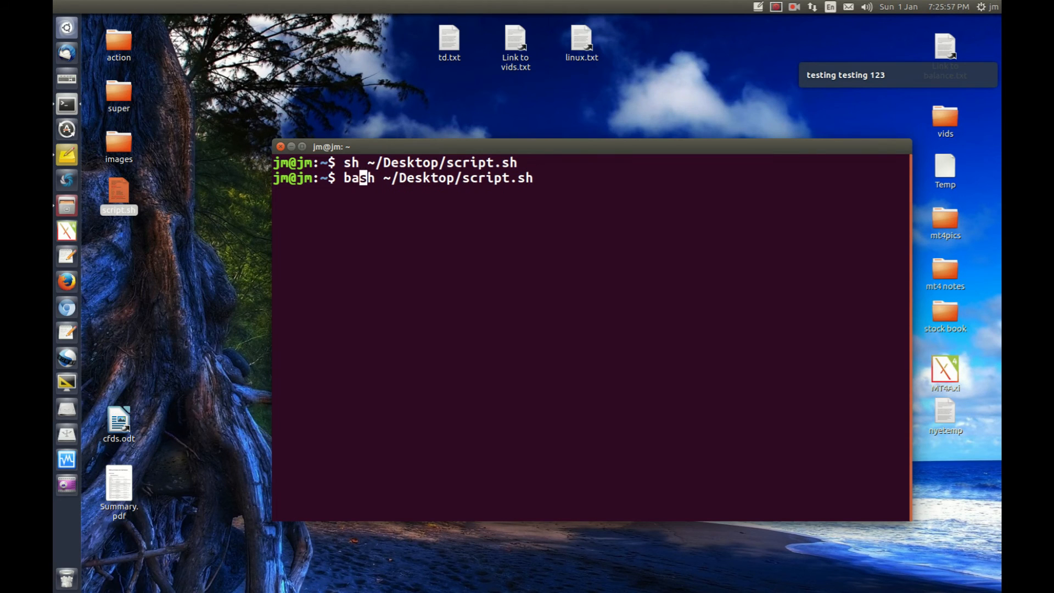
pyautogui.press('Return')
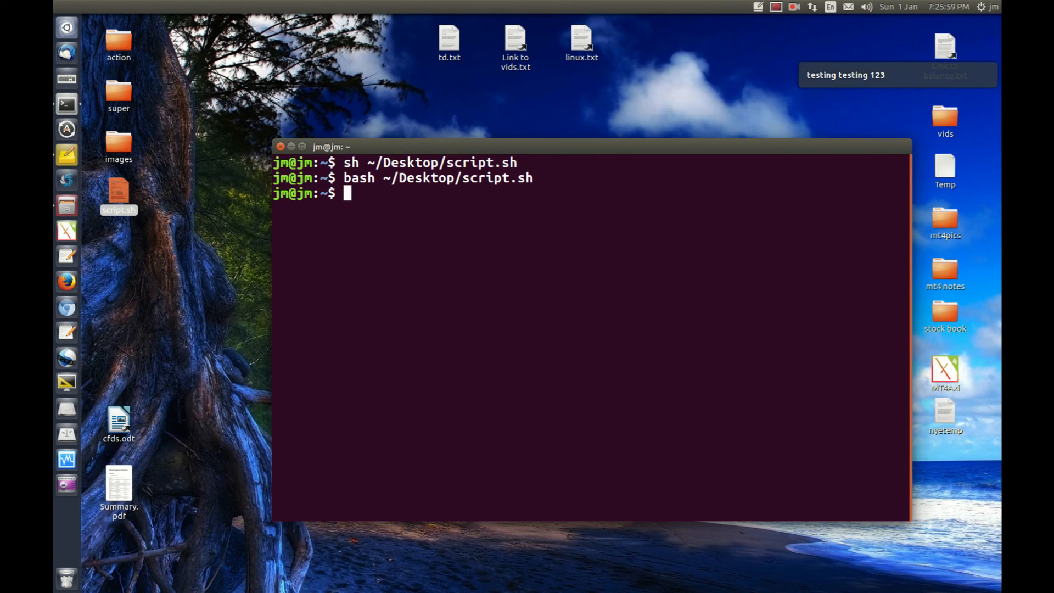